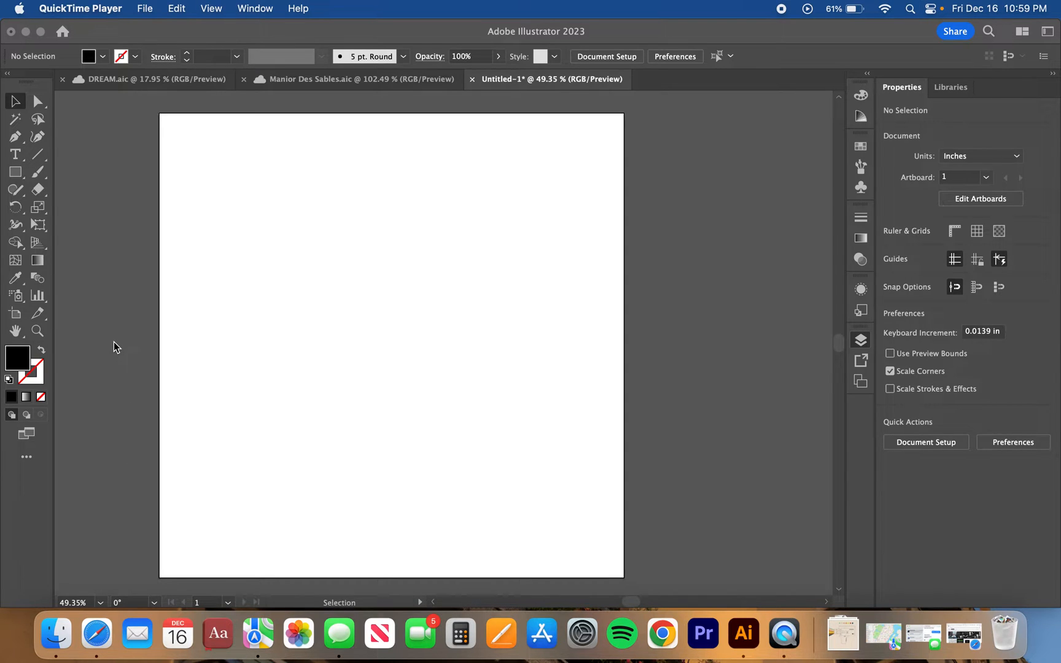
mouse_move(121, 342)
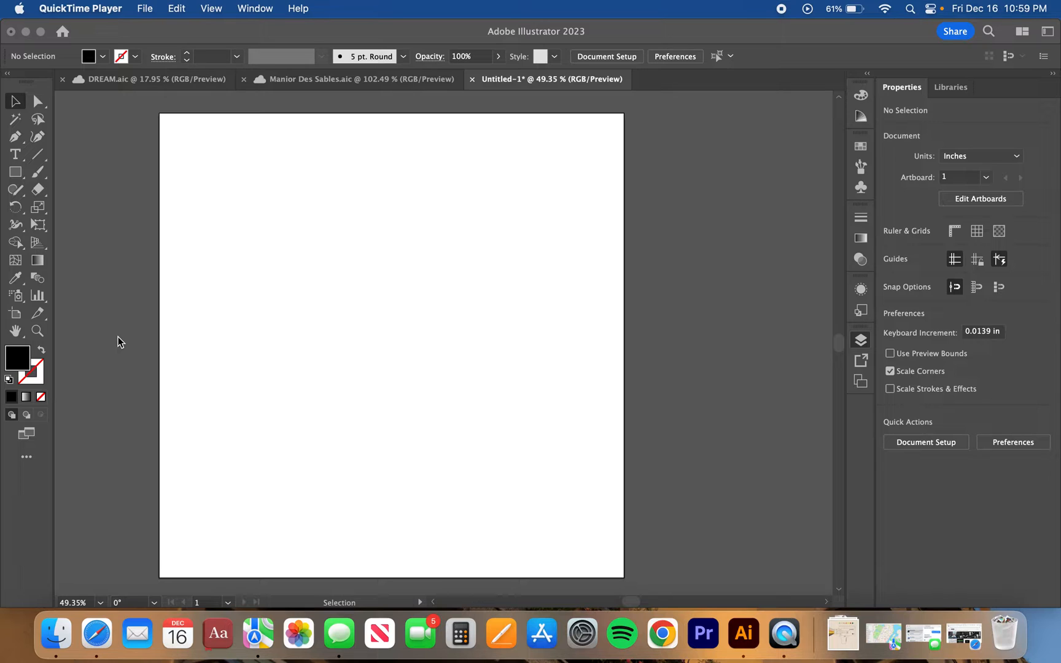
mouse_move(92, 198)
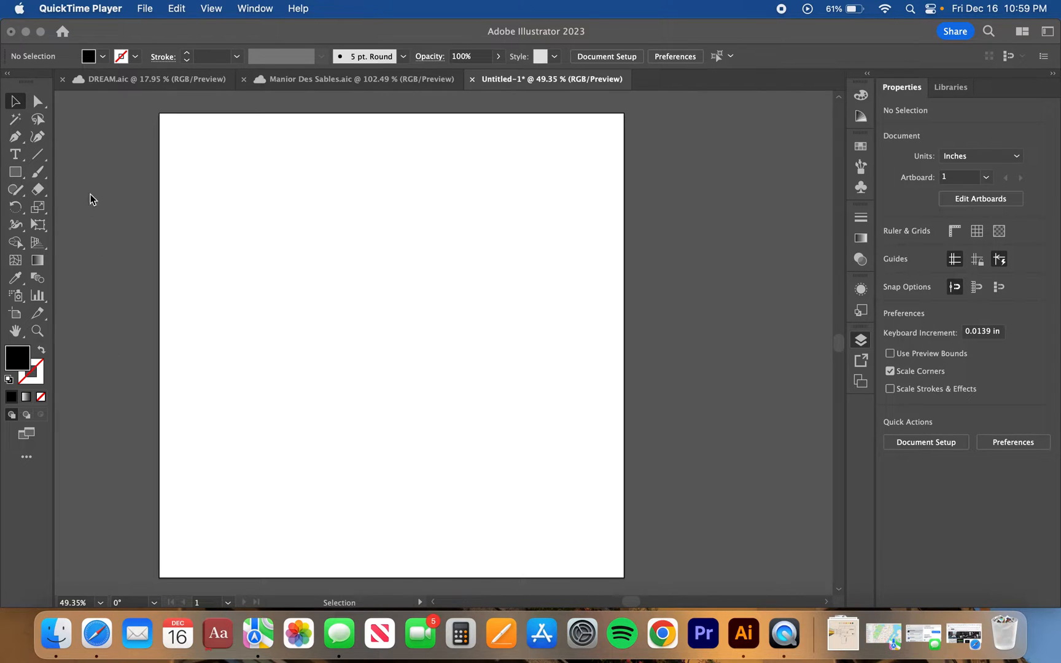
mouse_move(100, 215)
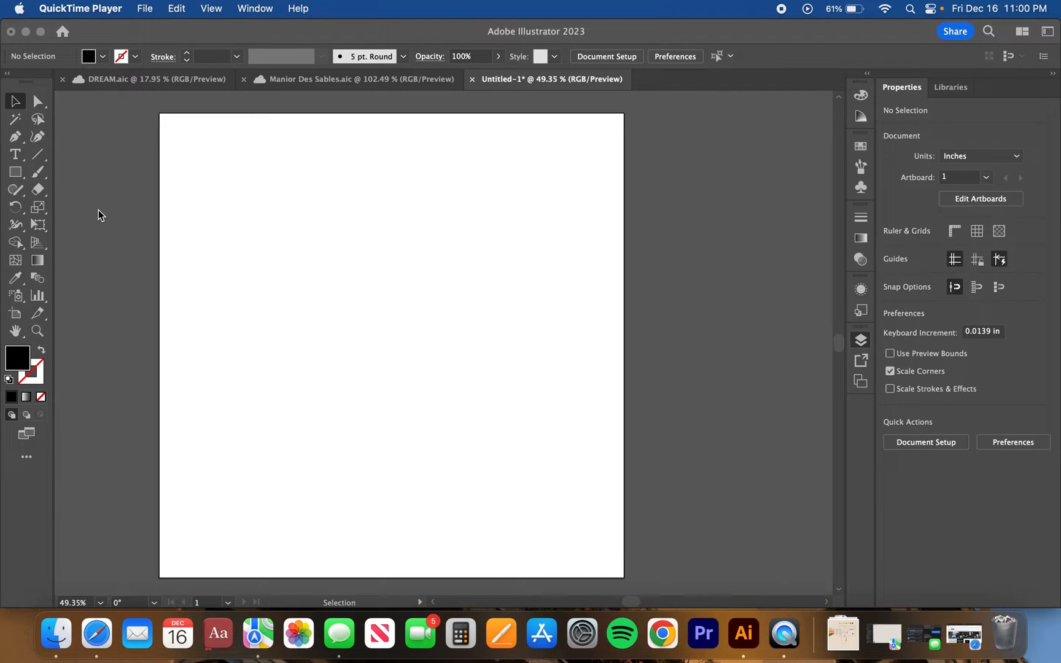
mouse_move(23, 171)
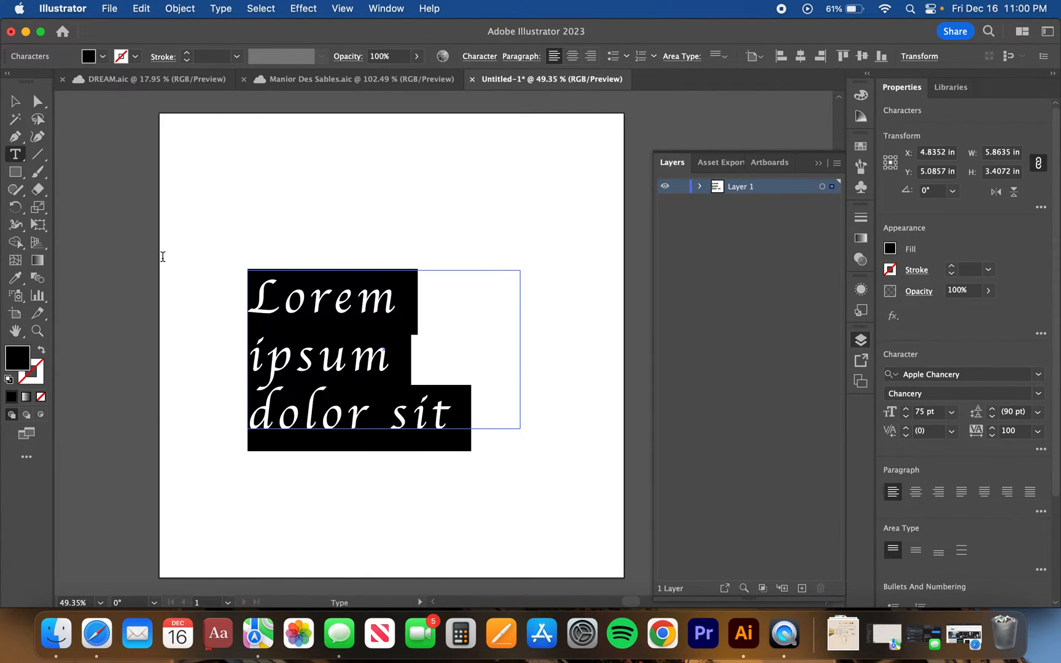
Step: Enter the word 'hello' and set it in Apple Chancery Regular at 75 pt
text(hell)
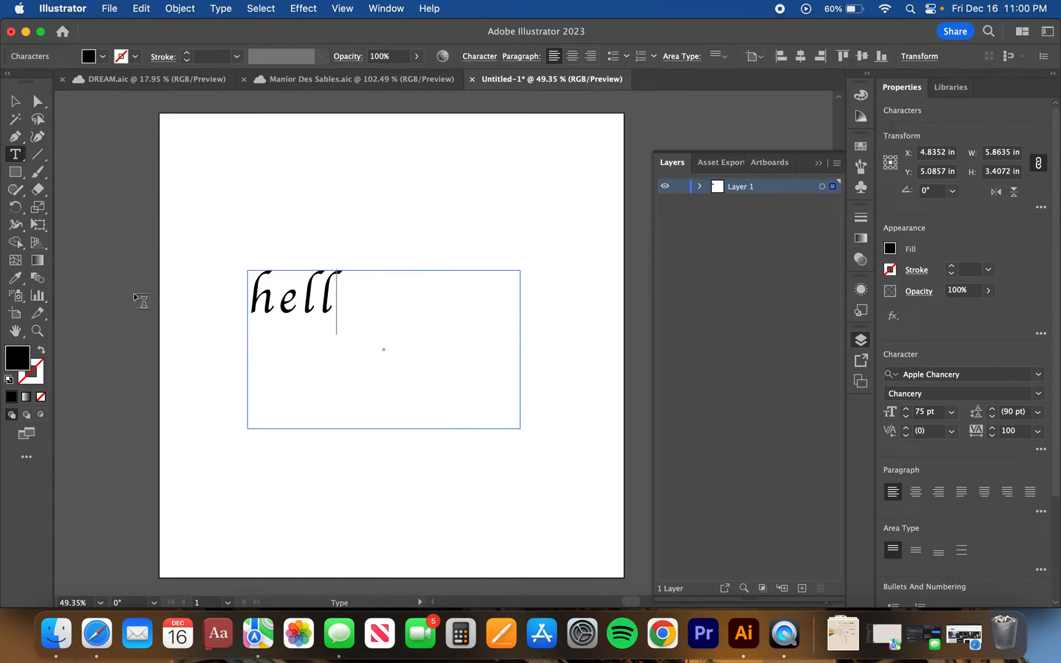
text(o)
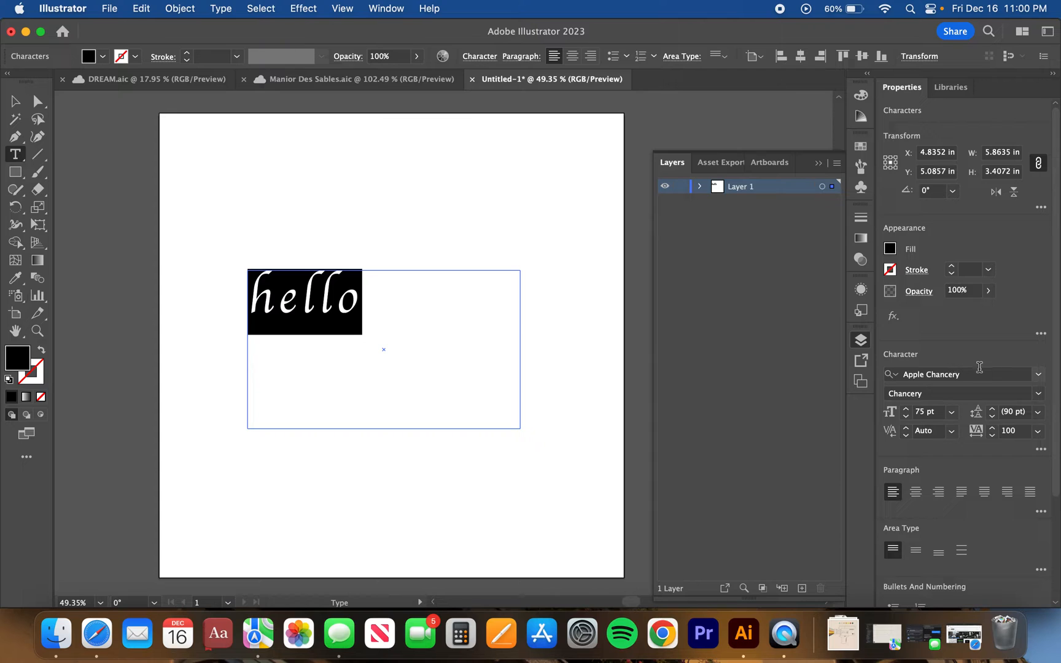
mouse_move(1038, 394)
text(Helvetica)
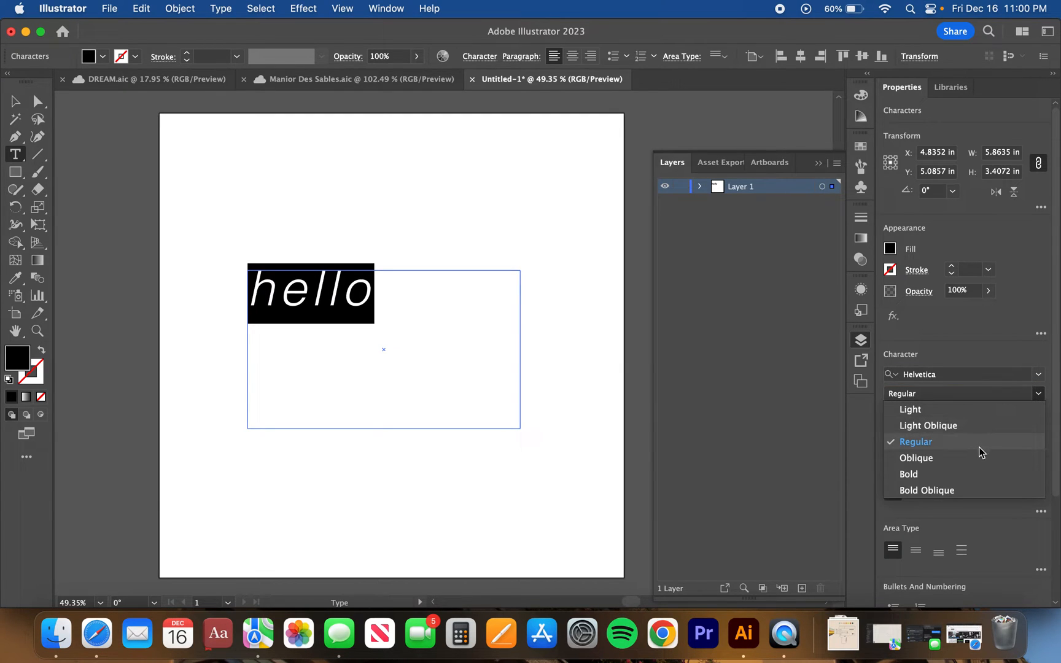
click(916, 442)
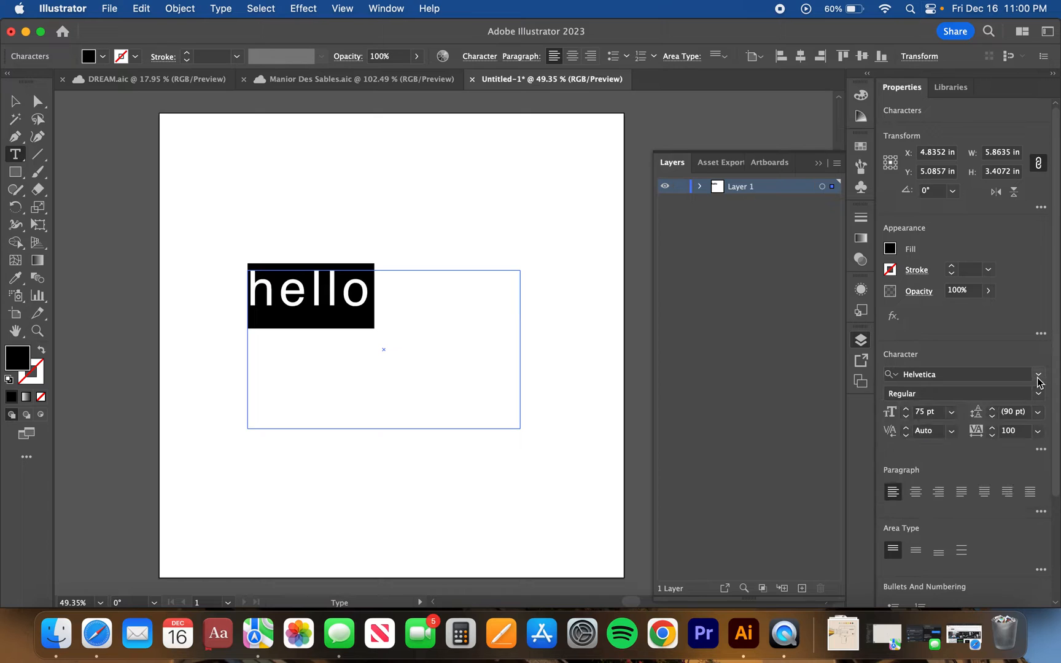
click(1038, 375)
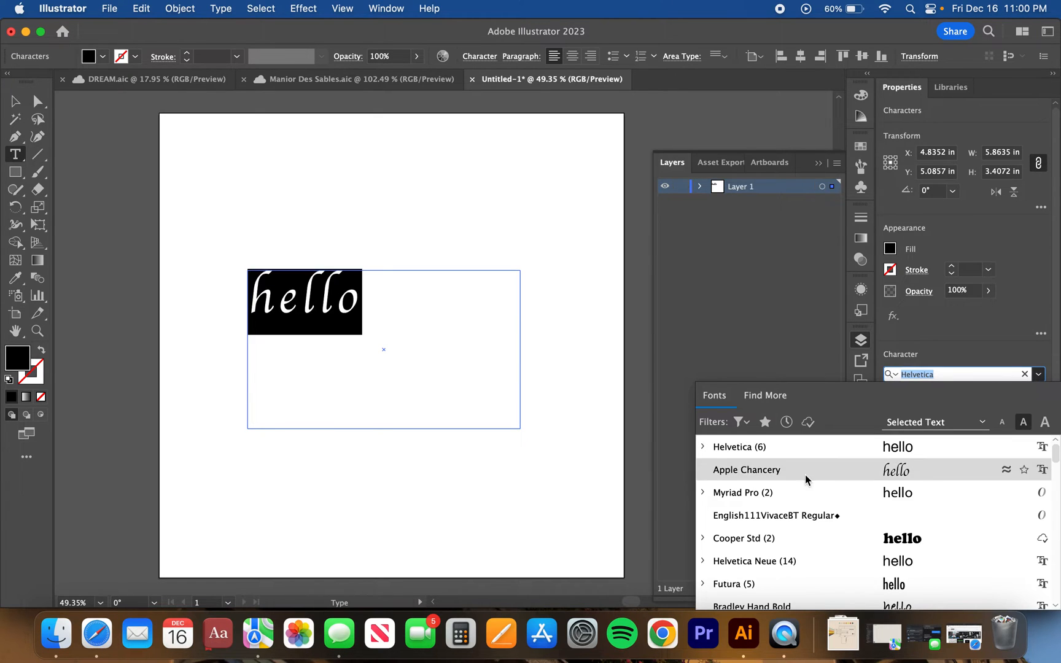
click(746, 469)
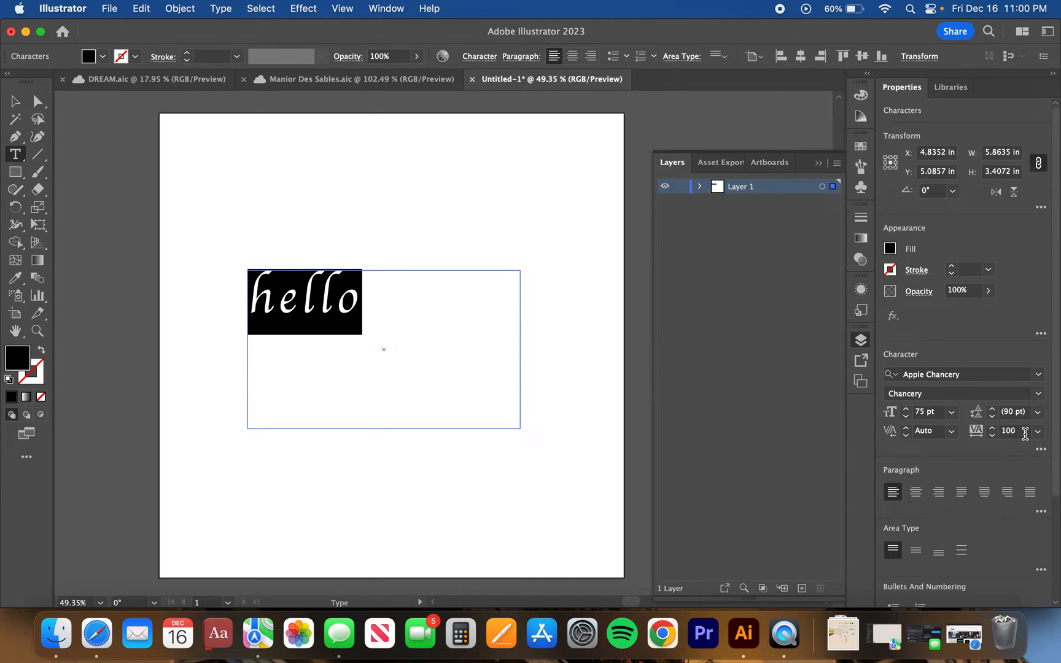
Step: Try a 75 percent horizontal scale on the letters, then restore it to 100
click(1038, 431)
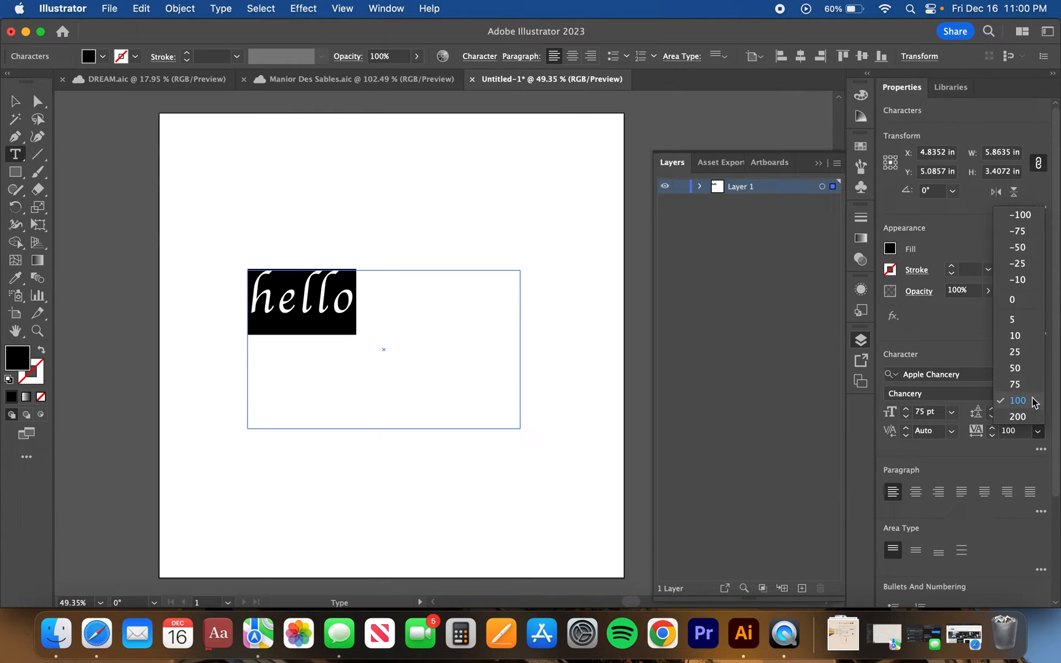
mouse_move(1032, 388)
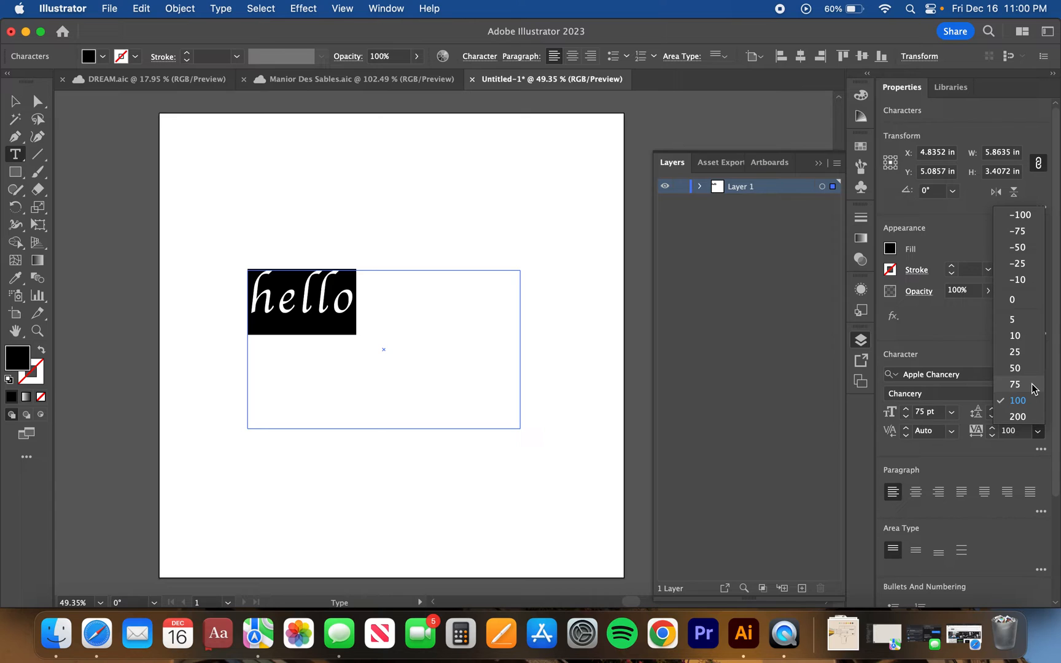
click(1017, 385)
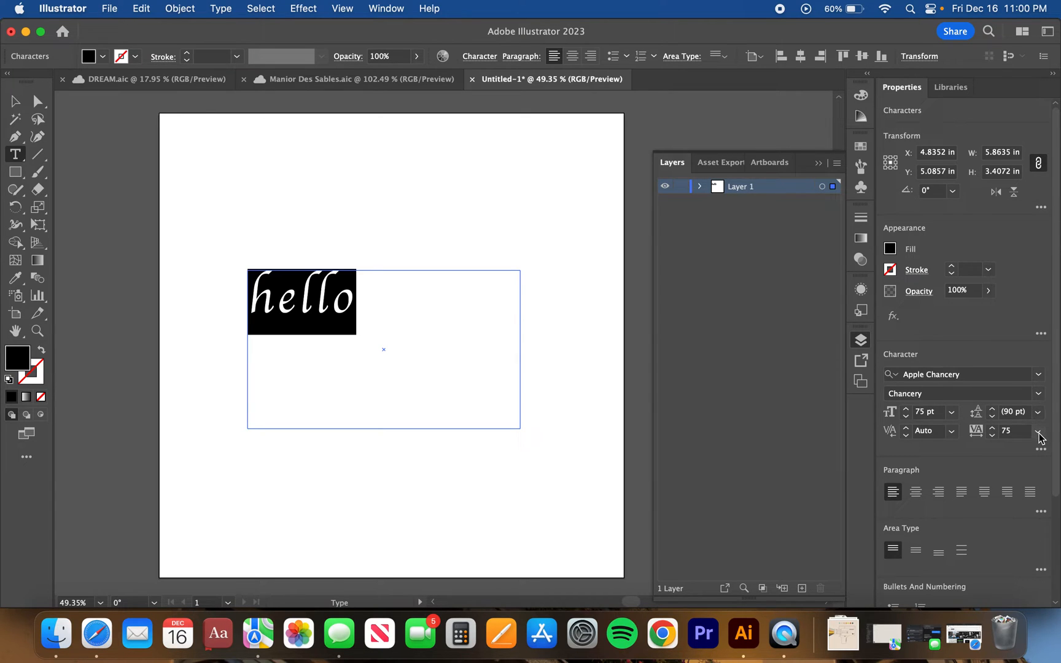
click(1040, 427)
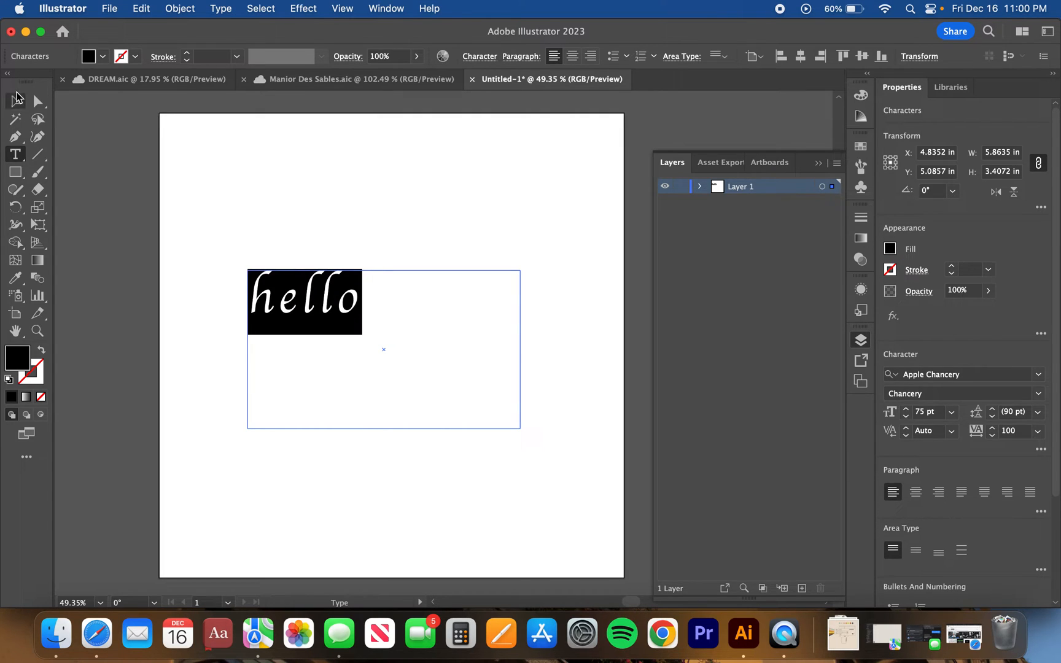
Step: Select the hello text and convert it to vector outlines via Type > Create Outlines
click(15, 100)
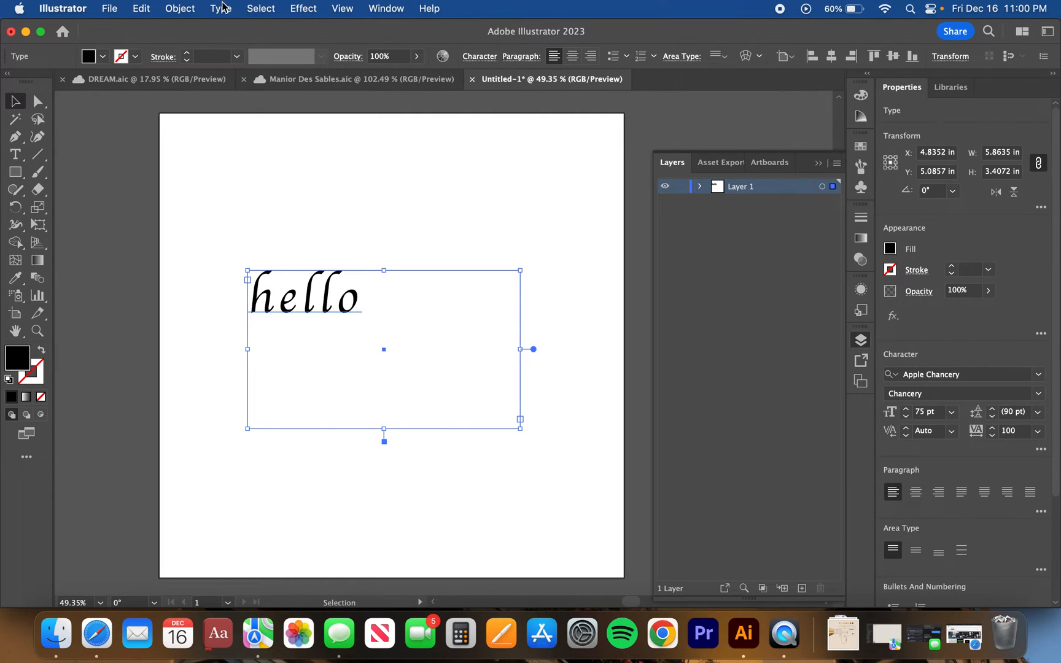
click(220, 9)
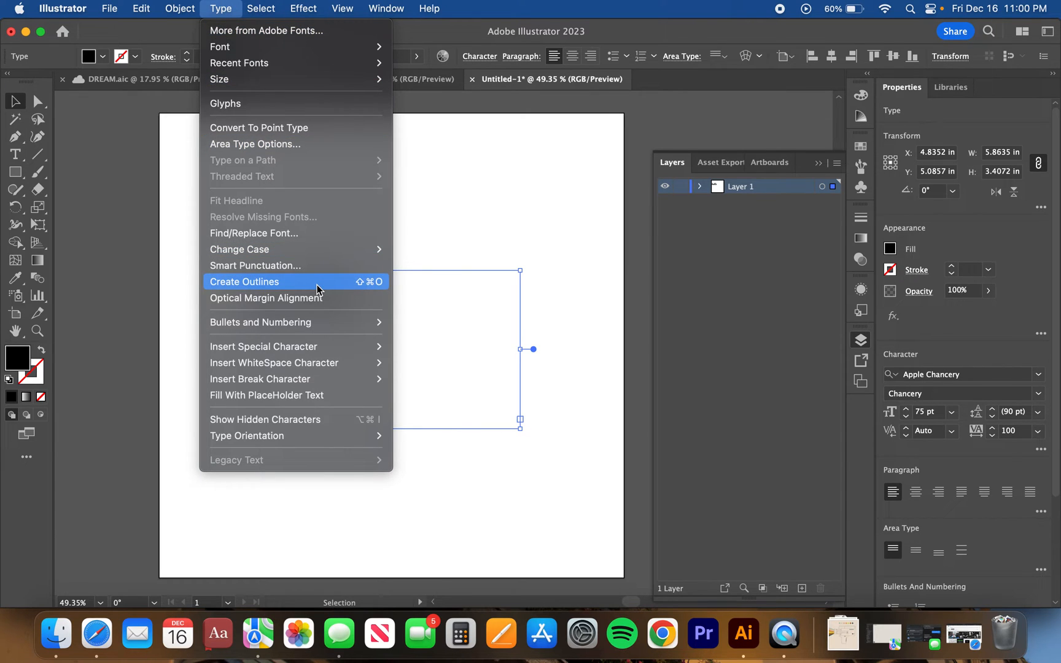
mouse_move(329, 286)
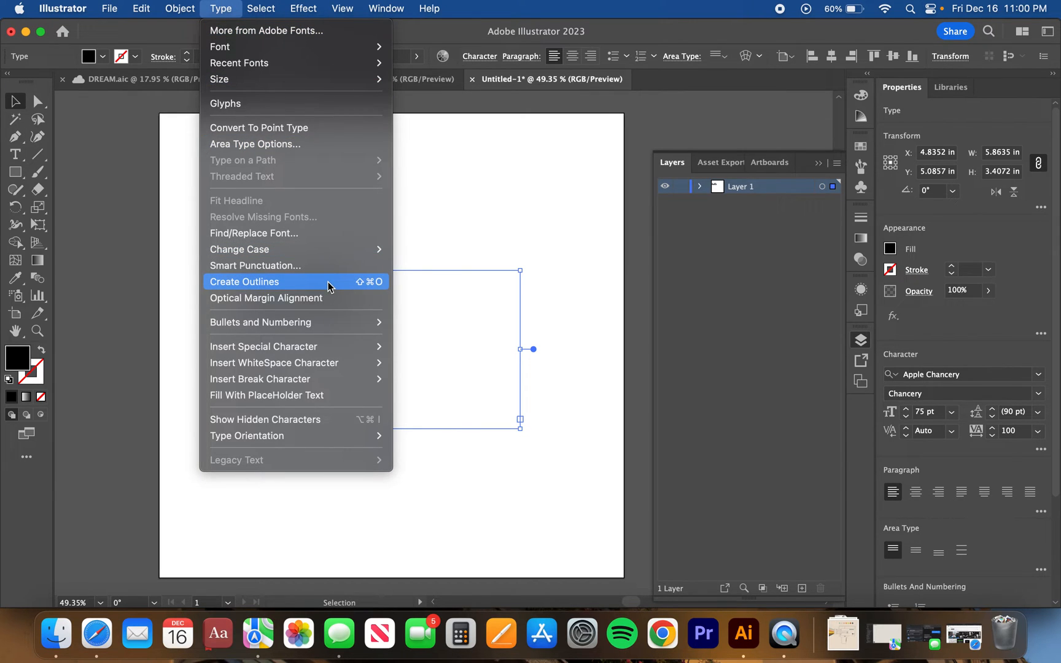
click(245, 281)
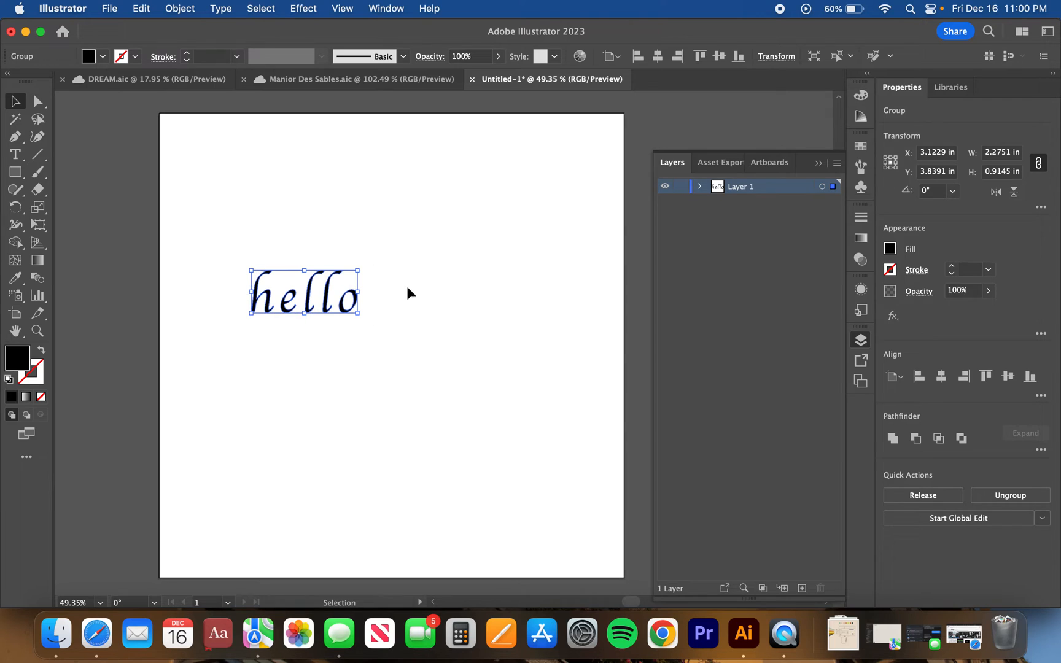
click(180, 8)
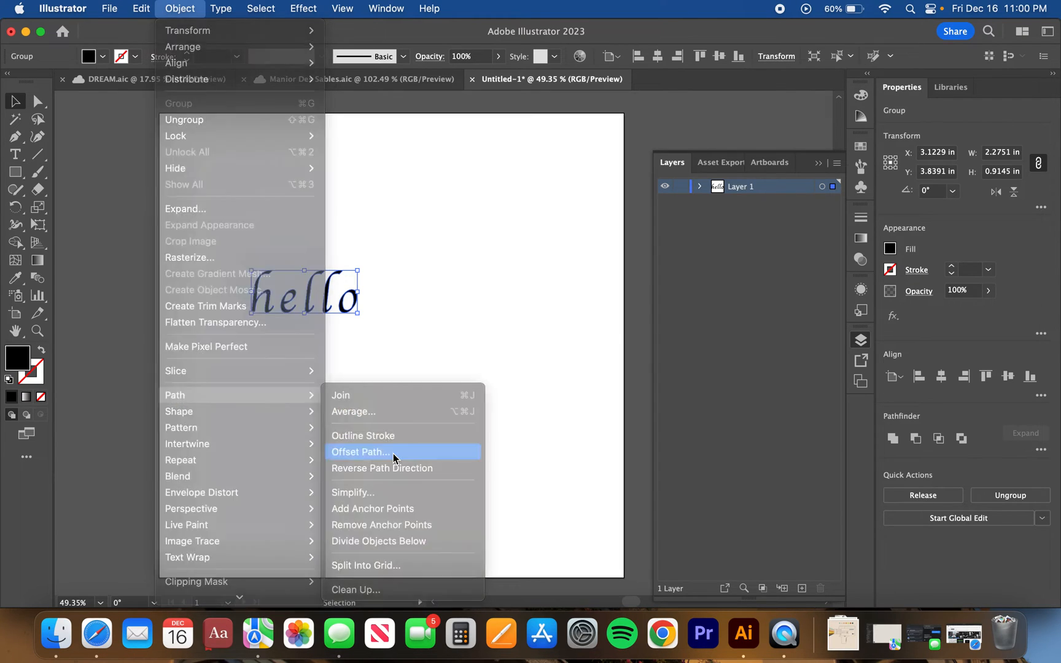
Step: Apply a 0.045 in Offset Path with Miter joins and preview on, thickening hello
click(360, 452)
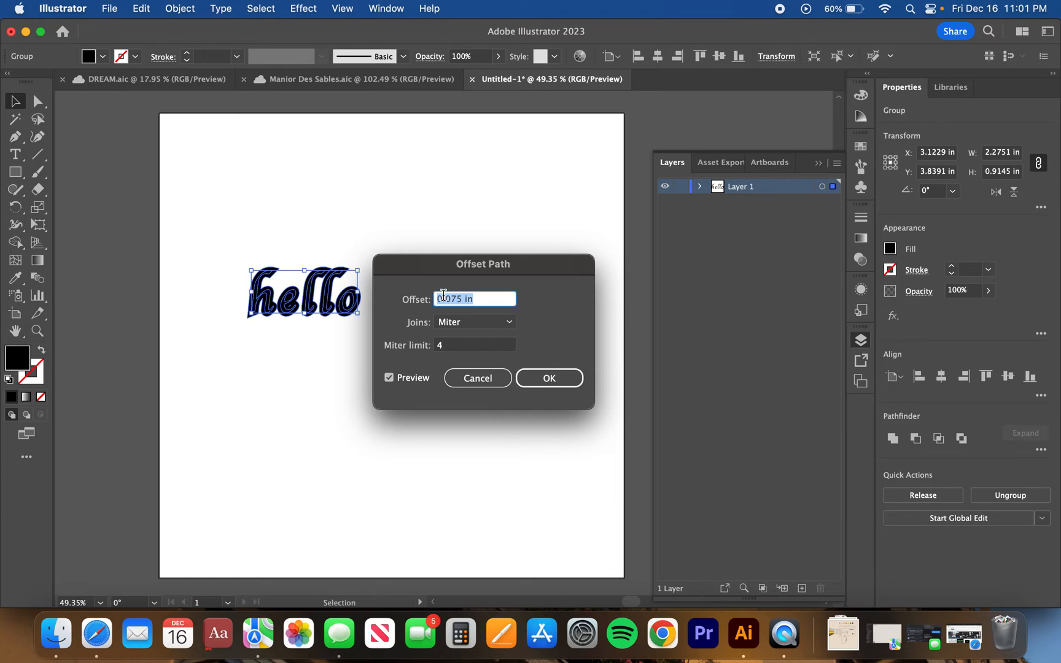
click(390, 377)
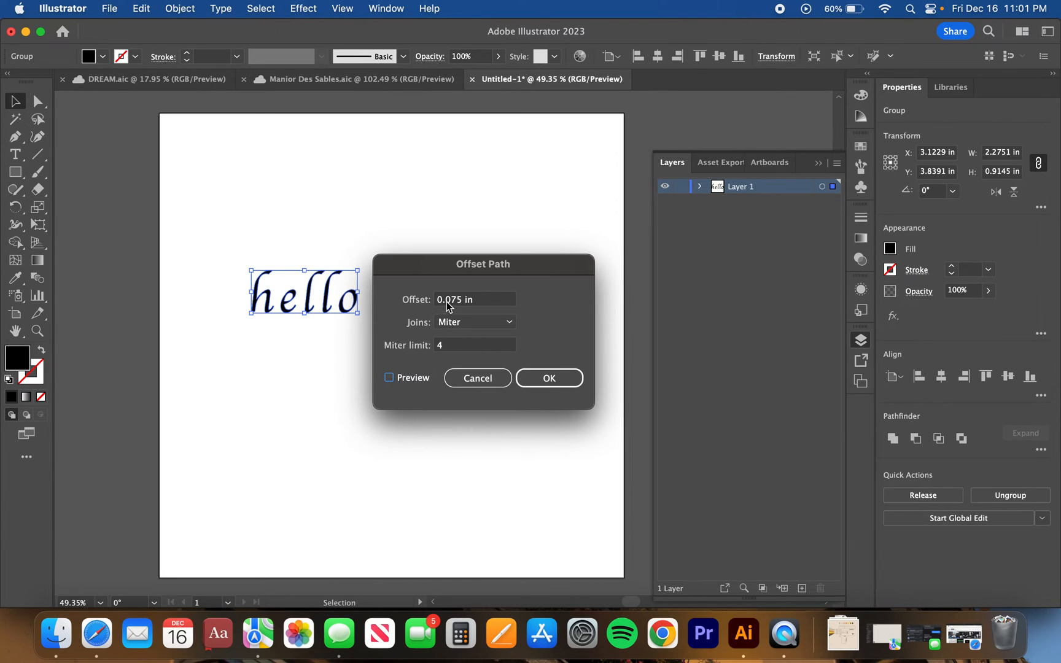
click(389, 378)
text(0.035)
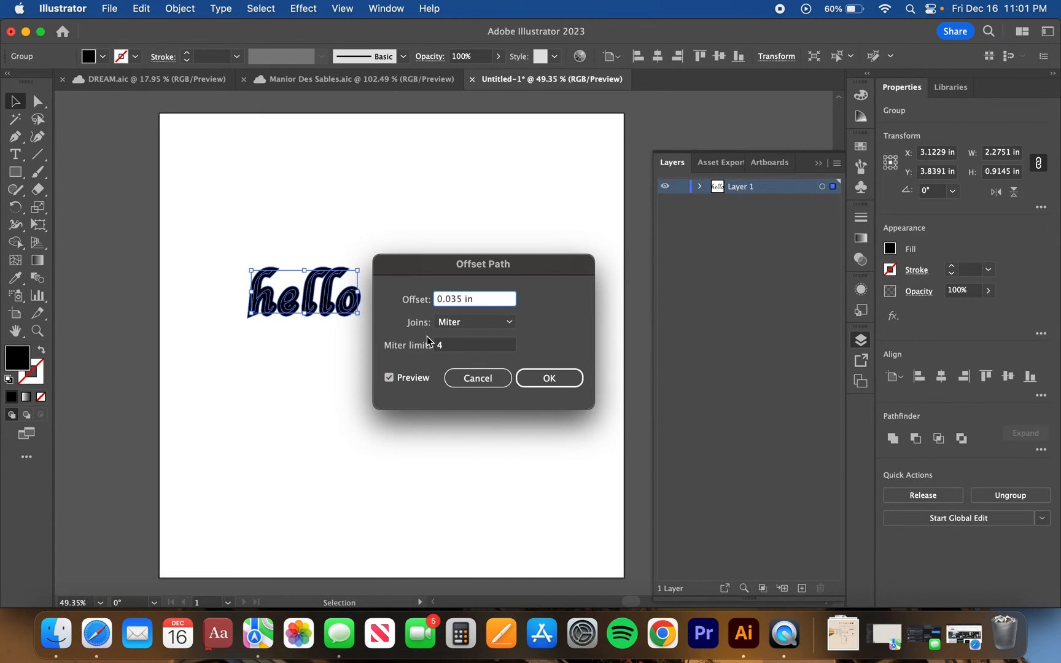
click(474, 345)
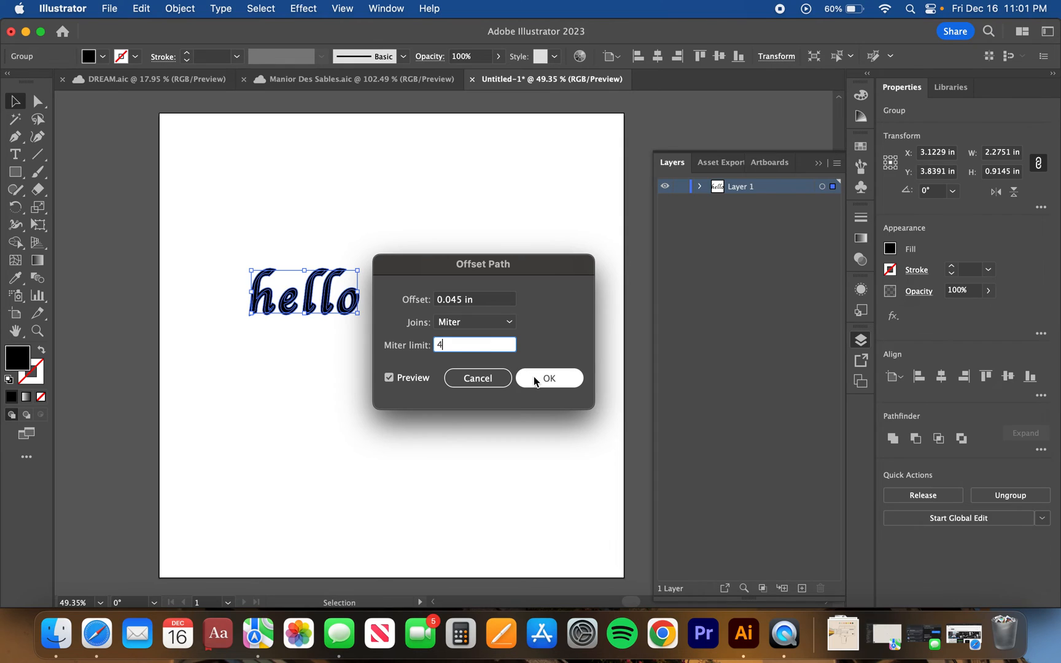
mouse_move(473, 313)
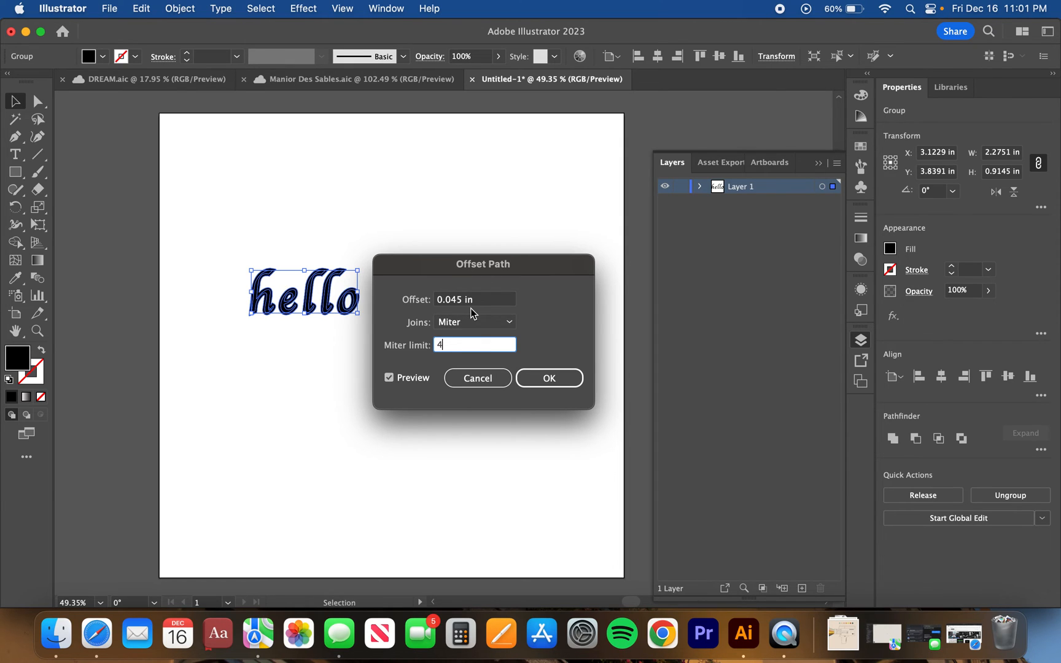
mouse_move(549, 378)
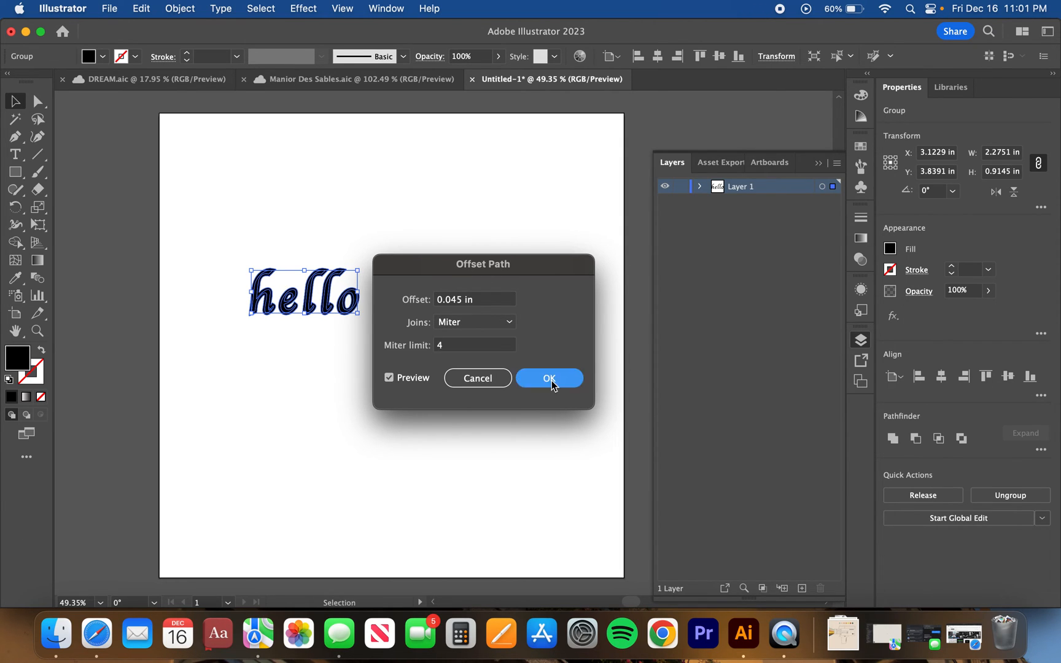
click(549, 377)
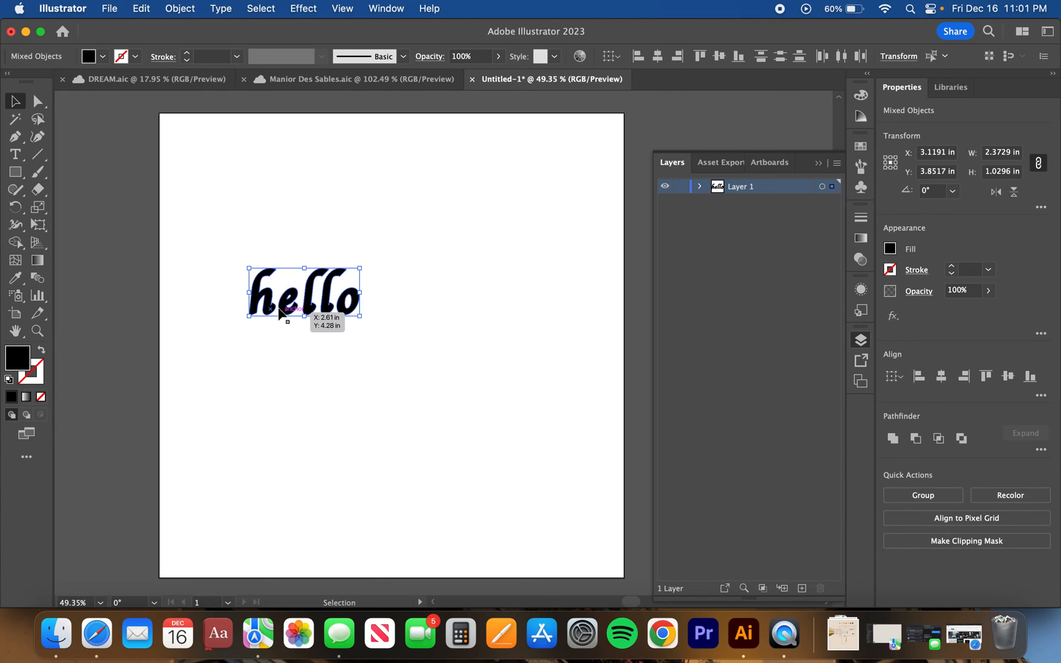